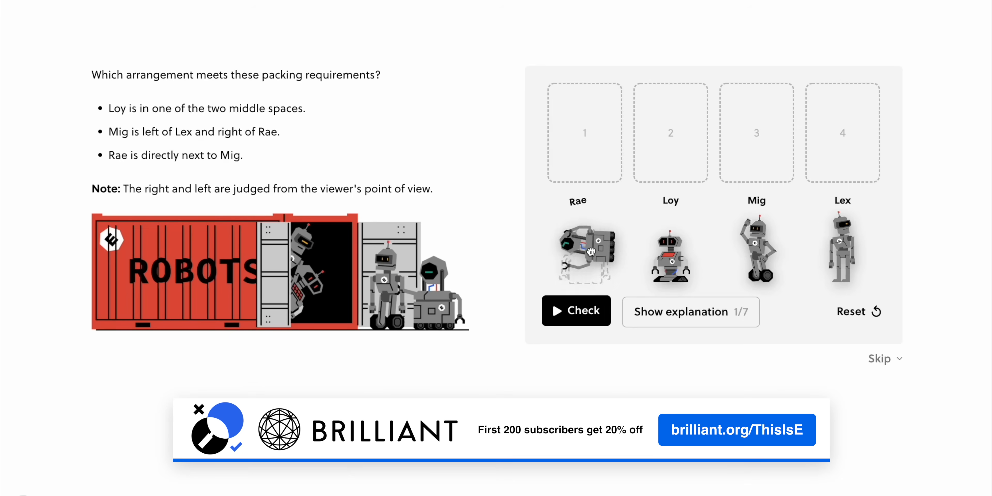
Step: Solve the robot packing puzzles, finish the lesson and choose the Software Development category
{"action": "left_click_drag", "start_coordinate": [583, 253], "coordinate": [584, 133]}
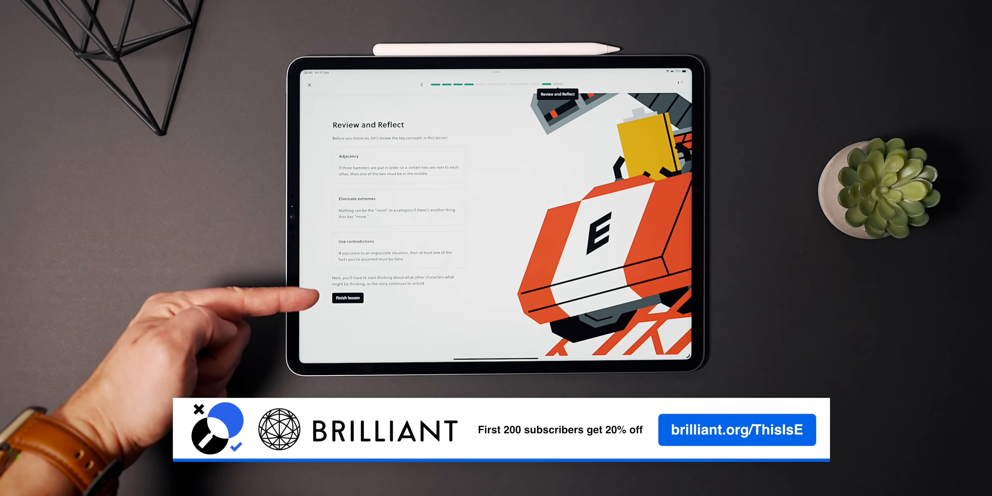
{"action": "left_click", "coordinate": [348, 298]}
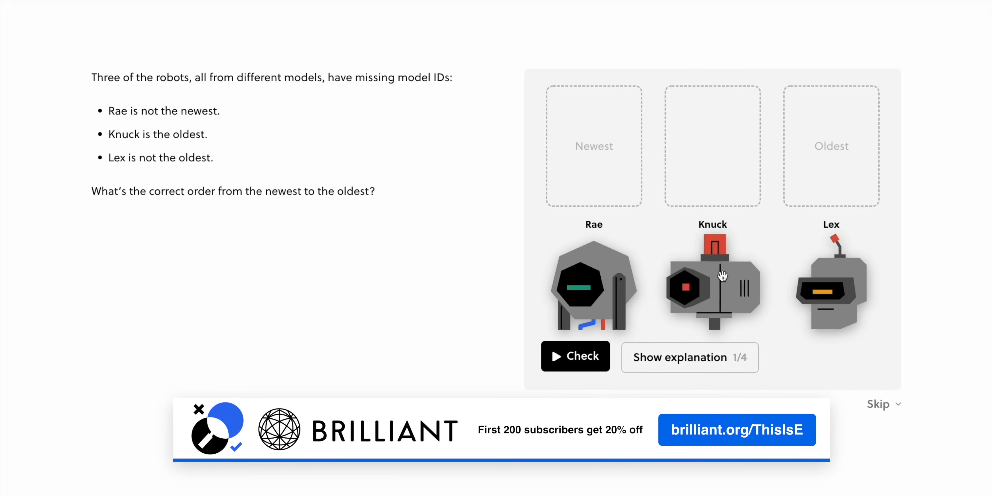
{"action": "left_click_drag", "start_coordinate": [713, 288], "coordinate": [831, 146]}
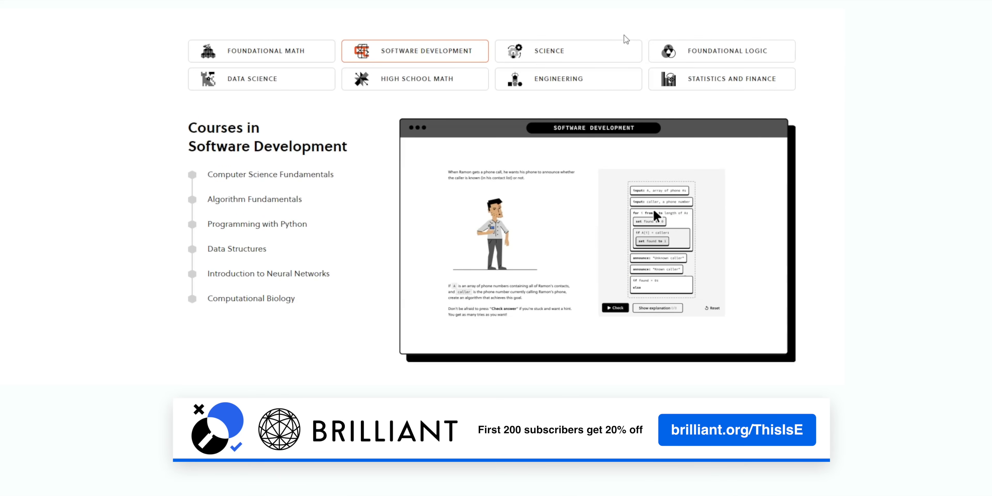
{"action": "left_click", "coordinate": [562, 51]}
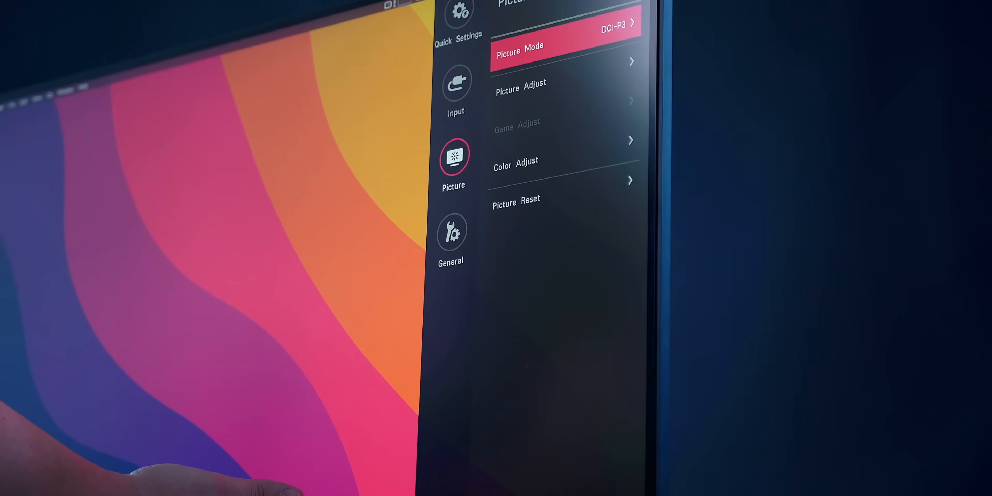
Step: Show the monitor's Picture Mode list with DCI-P3 checked among sRGB, Cinema and REC709
{"action": "left_click", "coordinate": [548, 50]}
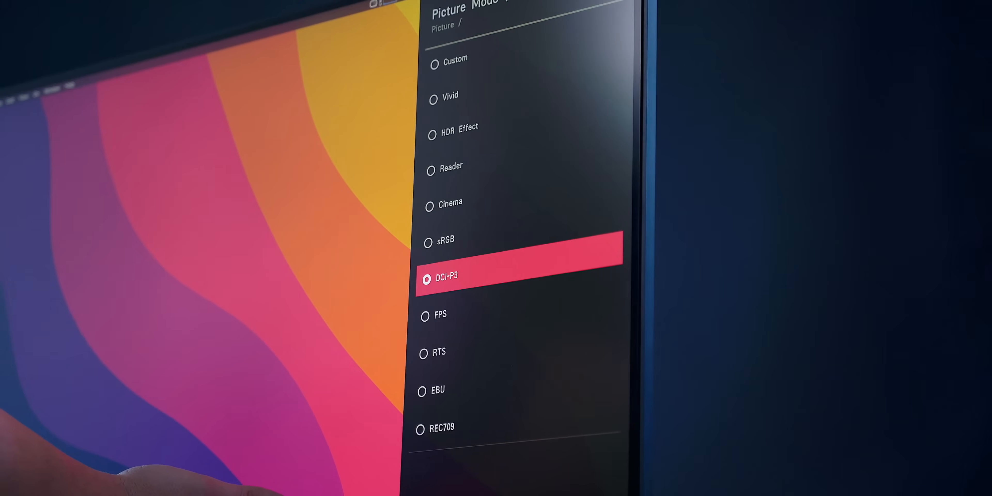